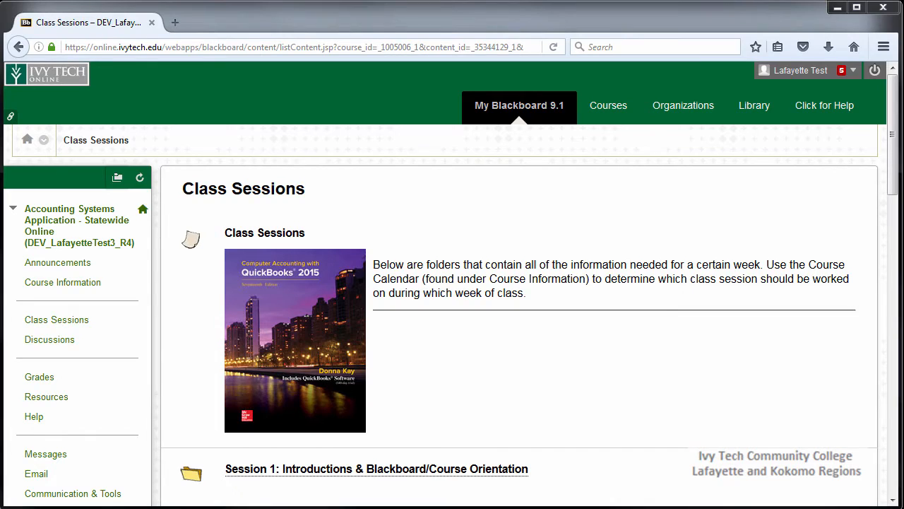
Step: Navigate through Session 1 orientation into Assignments & Assessments, bringing the Introduction Post into view
left_click(376, 469)
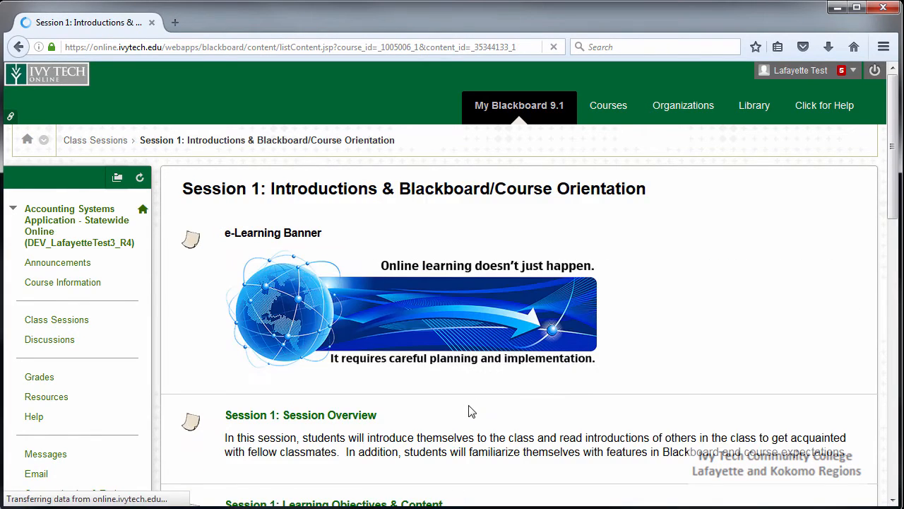
scroll("down", 3)
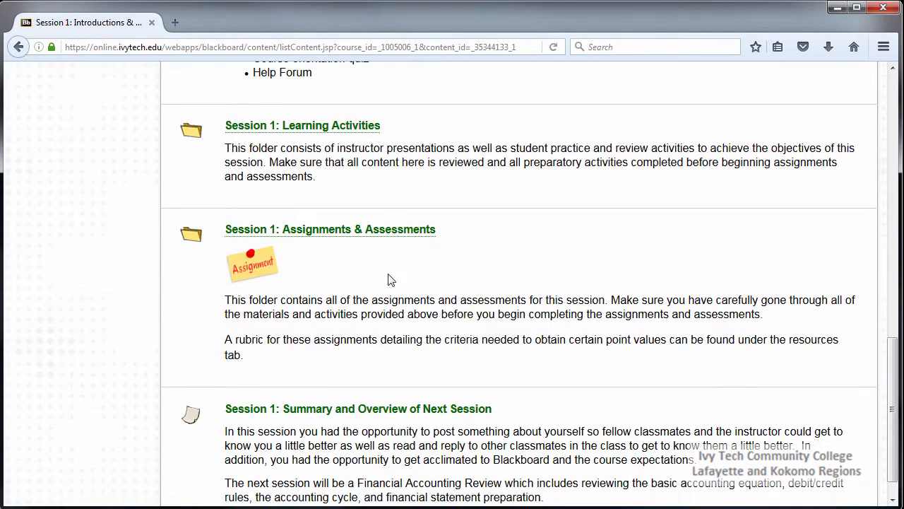
mouse_move(361, 234)
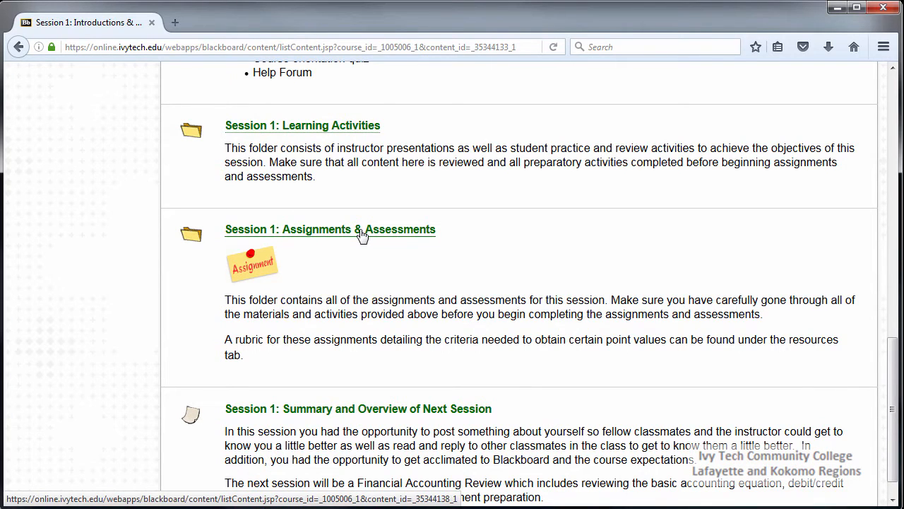
left_click(330, 229)
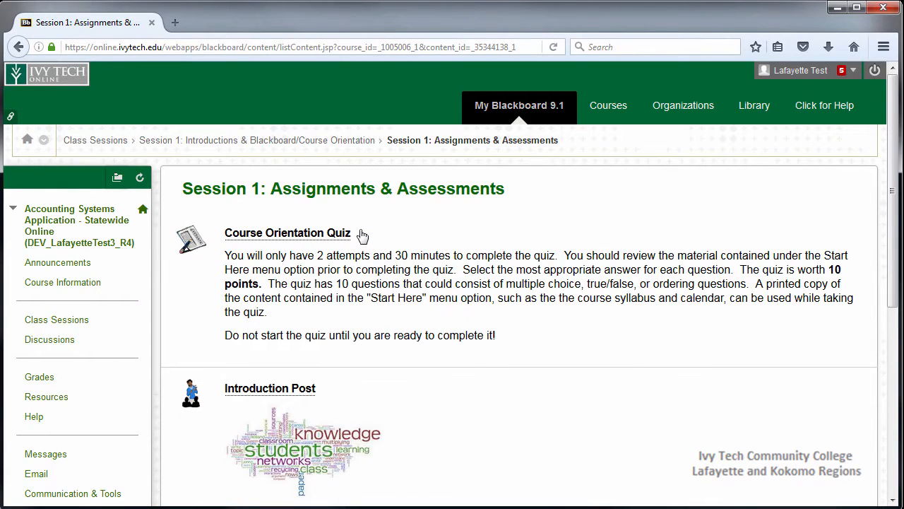
scroll("down", 3)
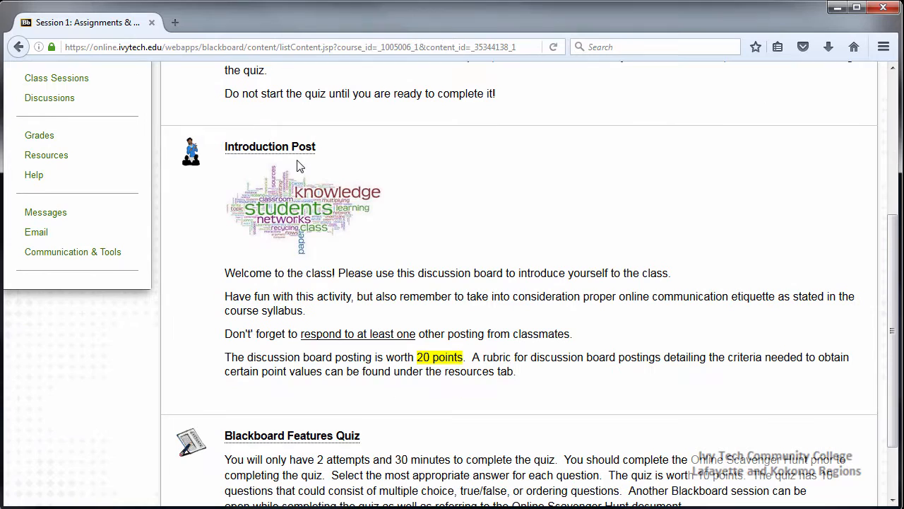
mouse_move(270, 146)
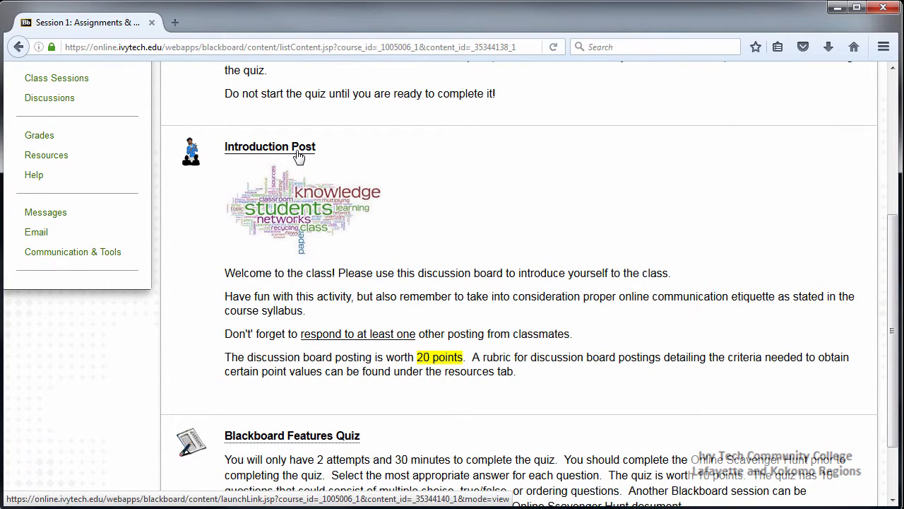
Step: Enter the Introduction Post forum and begin a new thread
left_click(270, 145)
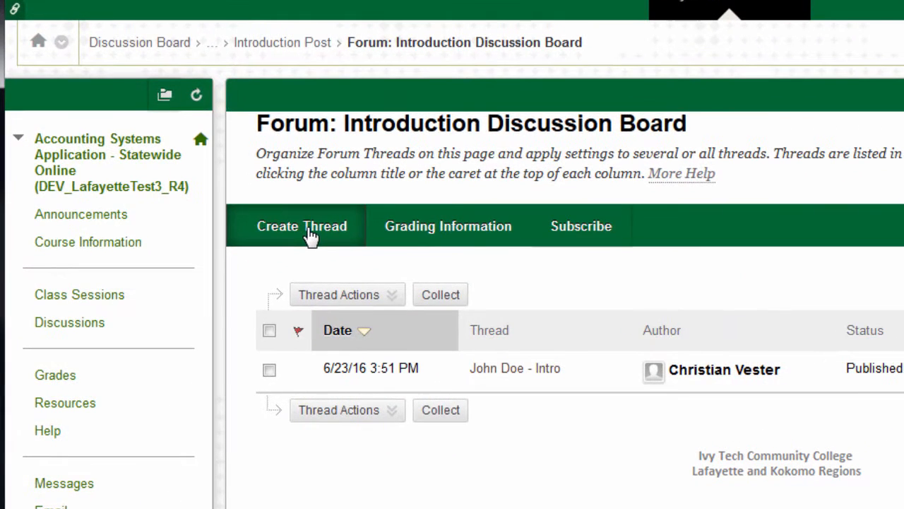
left_click(302, 226)
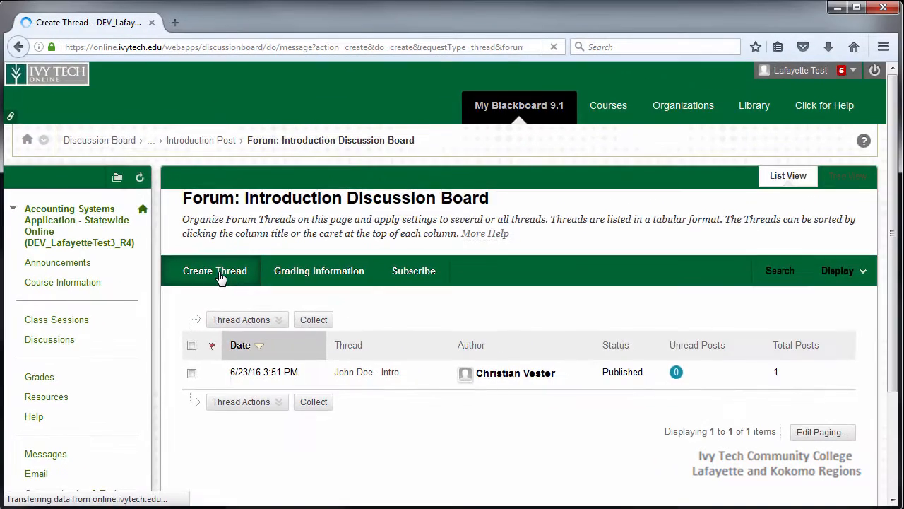
Step: Post a thread titled 'Introduction Discussion - Jane Q. Student' with a self-introduction message
left_click(215, 271)
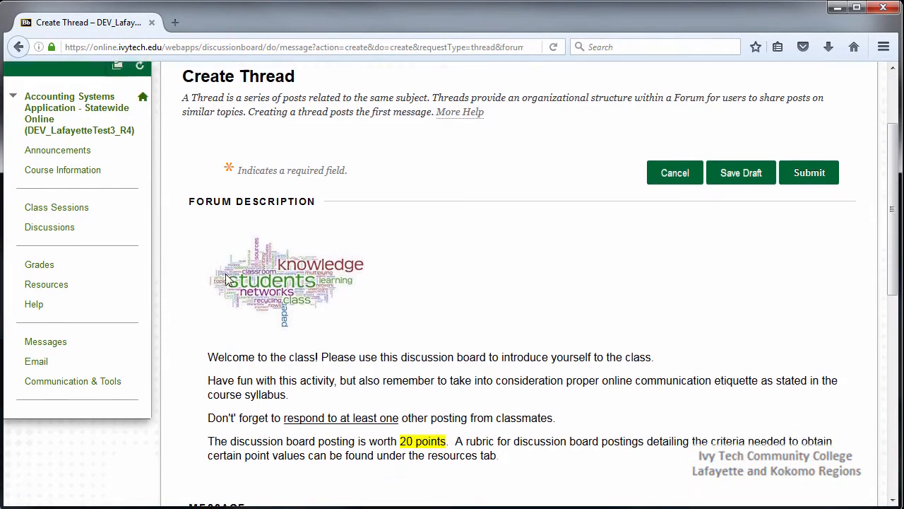
scroll("down", 3)
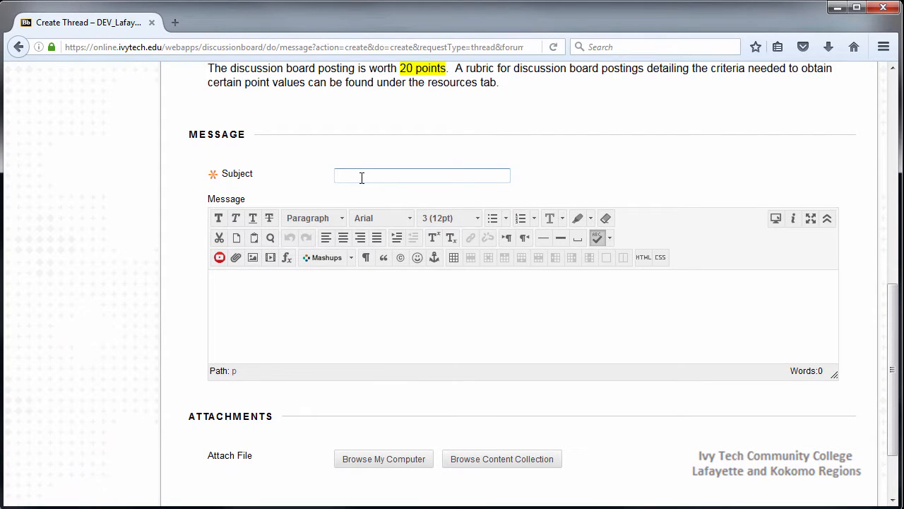
type("Introduction Discussion - Jane Q. Student")
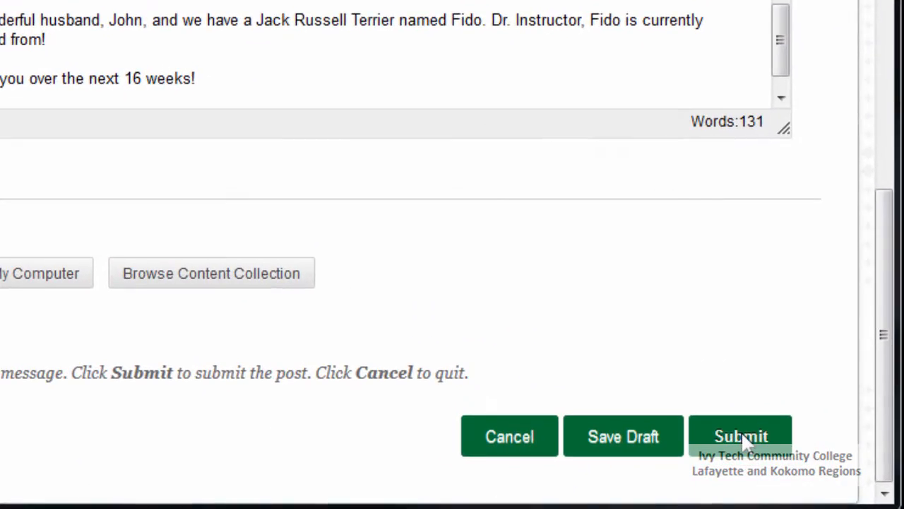
left_click(740, 435)
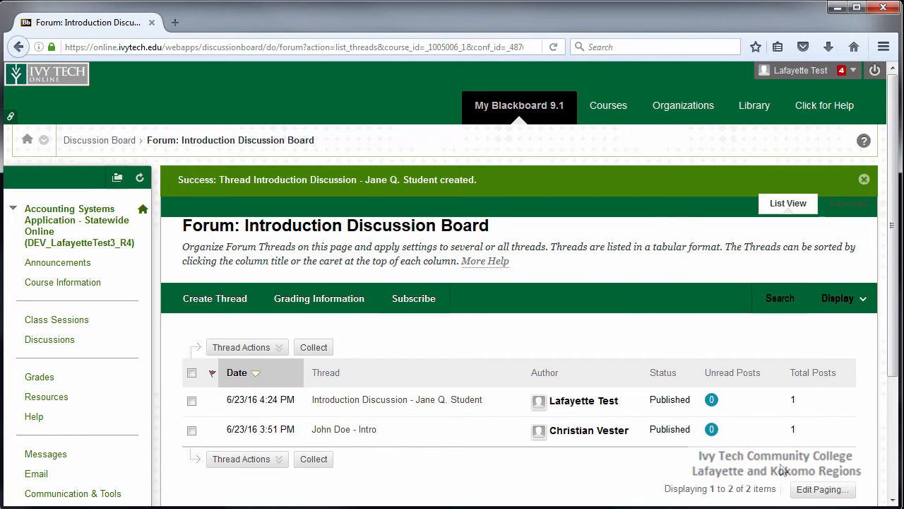
mouse_move(342, 429)
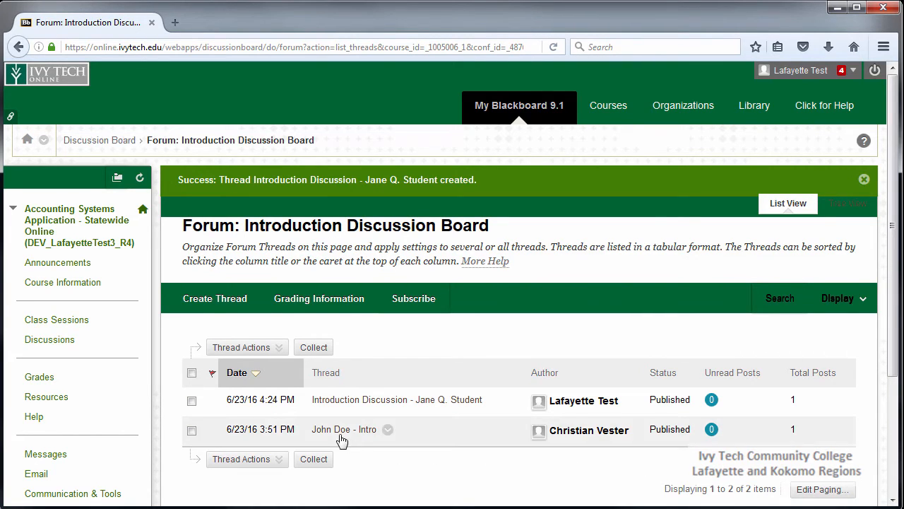
Step: View the John Doe - Intro thread and begin a reply to it
left_click(343, 430)
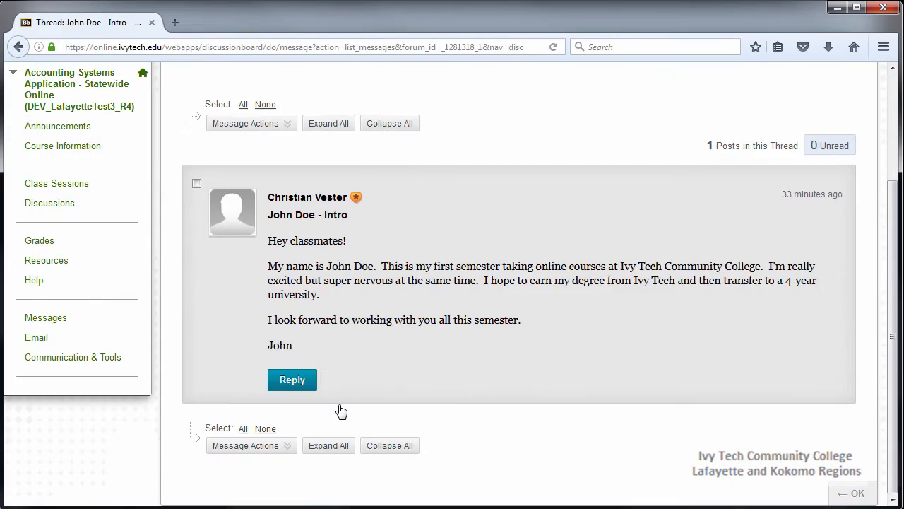
left_click(291, 379)
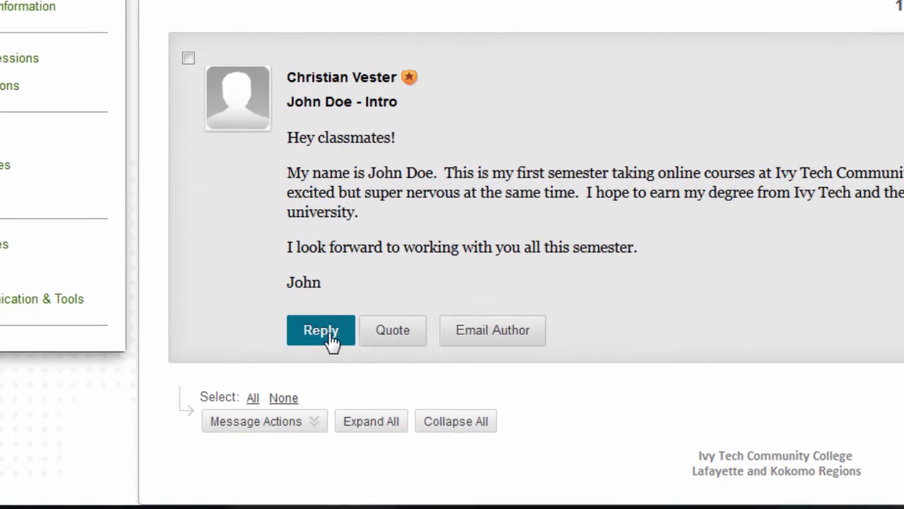
Step: Write and submit a reply 'RE: John Doe - Intro', bringing the thread to two posts
left_click(321, 330)
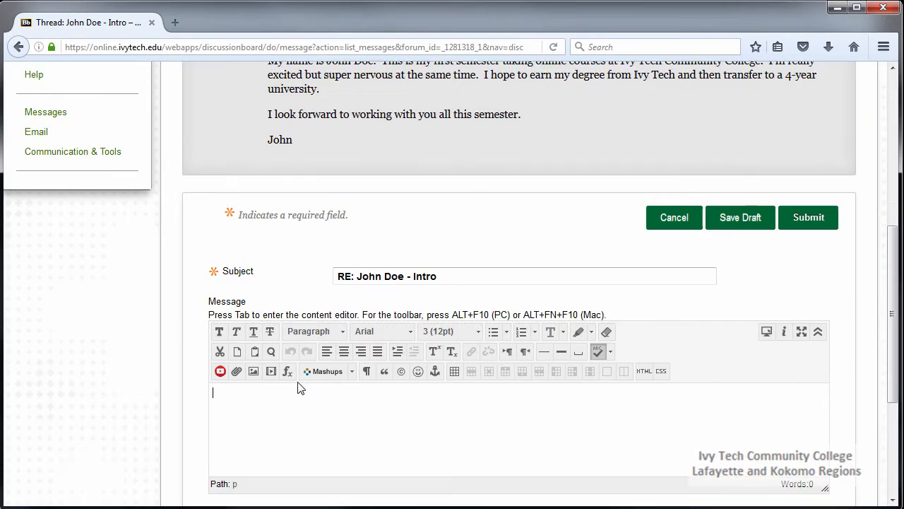
scroll("down", 3)
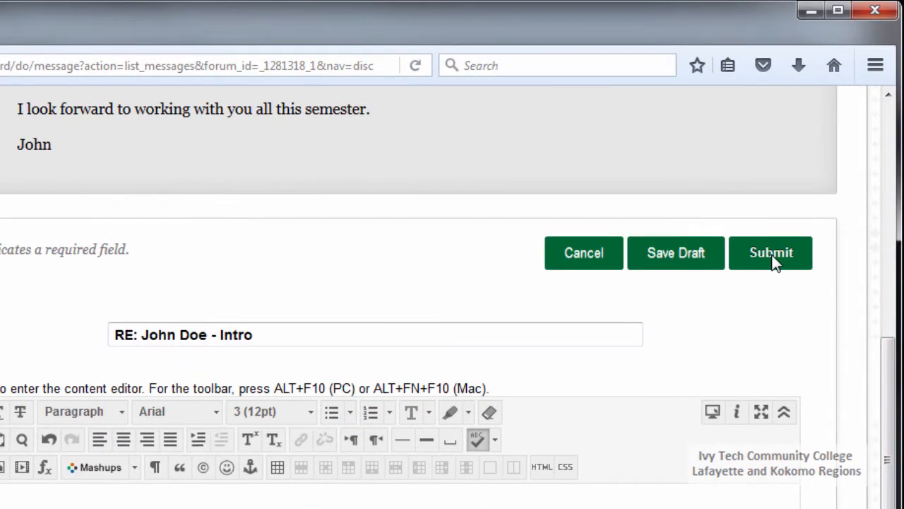
left_click(772, 251)
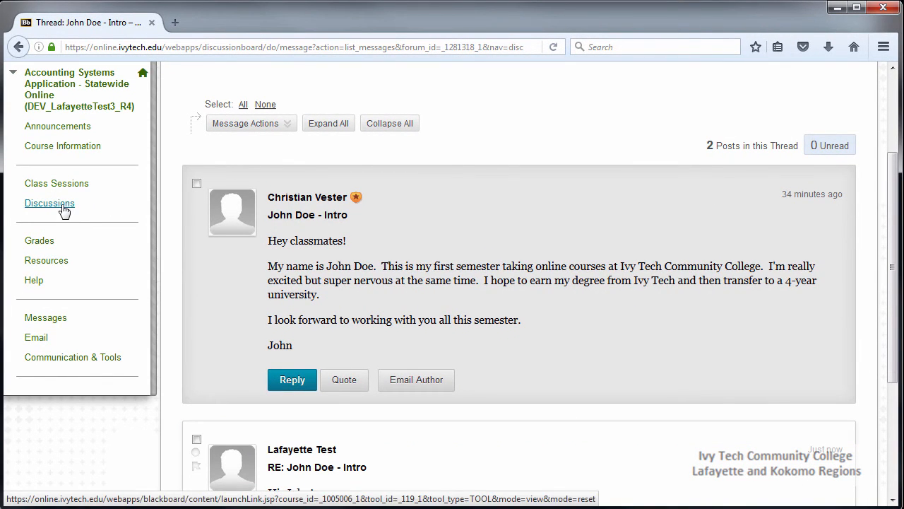
Step: List the course forums: Help Forum, Cyber Cafe and Introduction Discussion Board with three posts
left_click(49, 203)
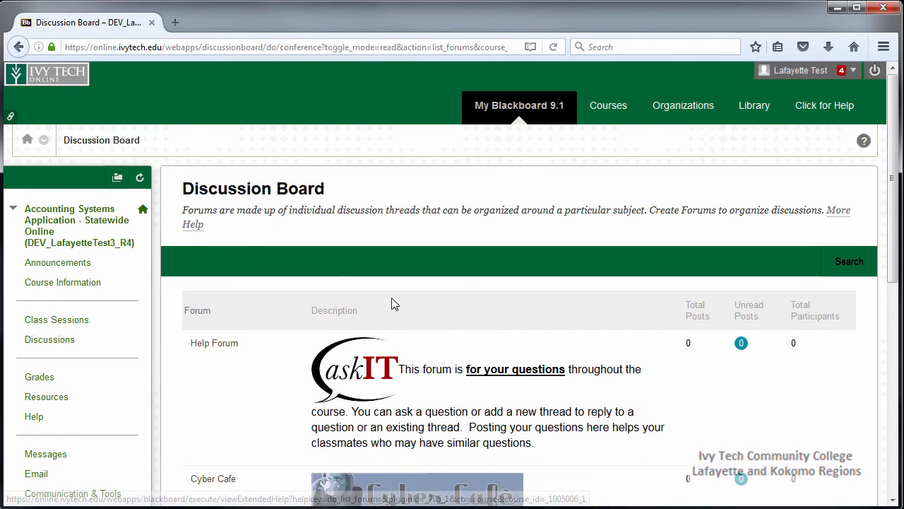
scroll("down", 3)
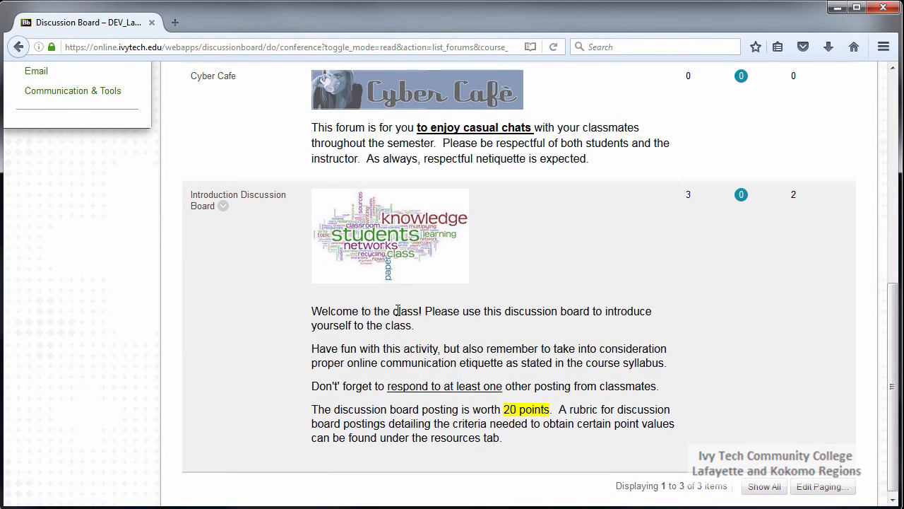
mouse_move(237, 200)
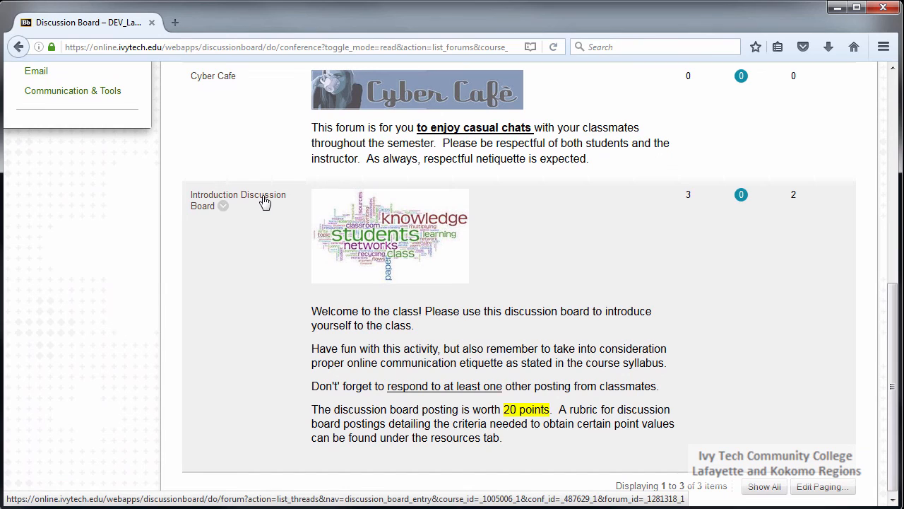
mouse_move(237, 201)
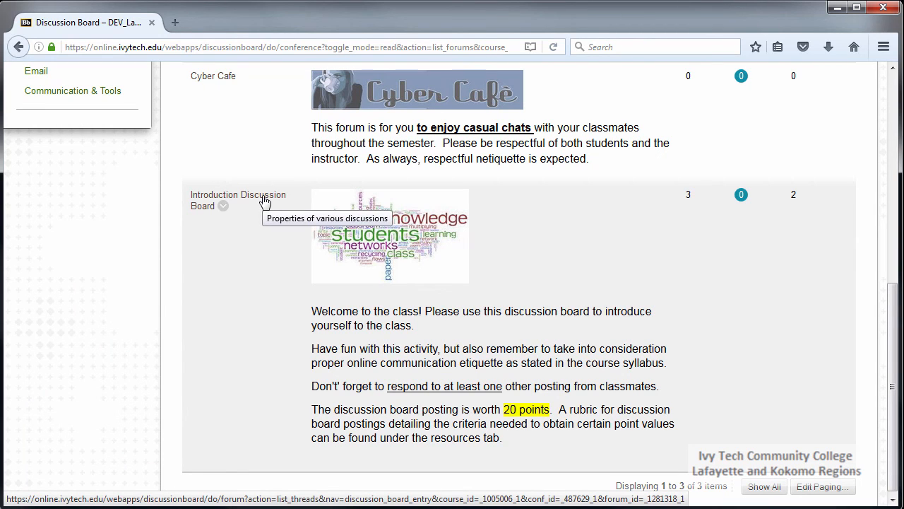